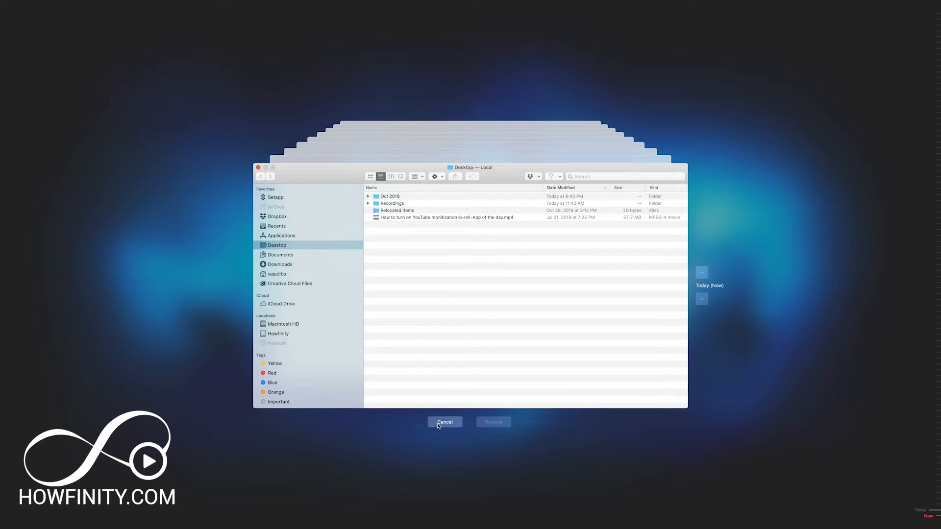
# - Exit Time Machine without restoring and close the Desktop folder window
pyautogui.click(444, 422)
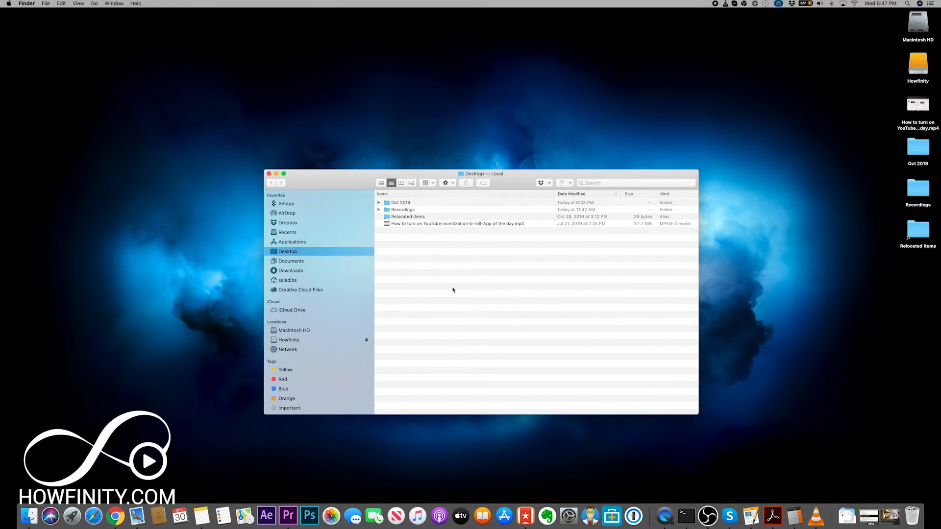
pyautogui.click(270, 174)
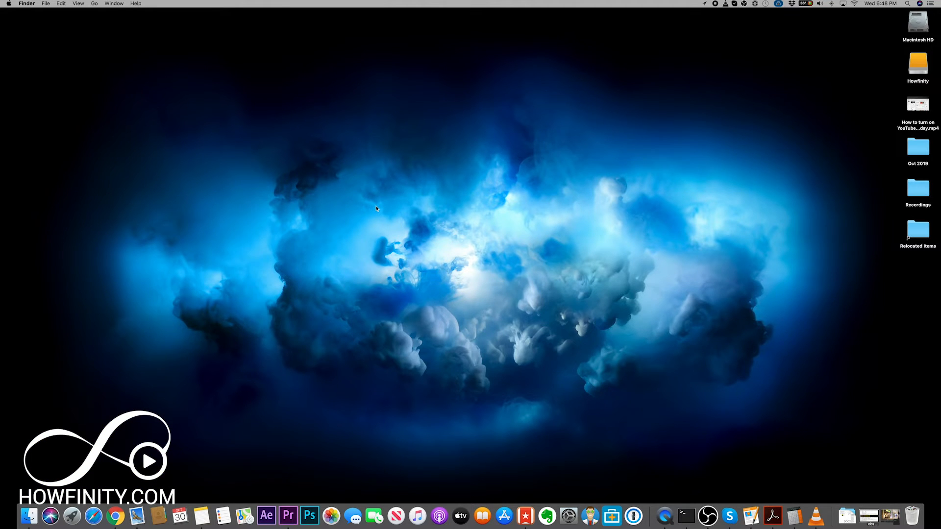
pyautogui.moveTo(179, 360)
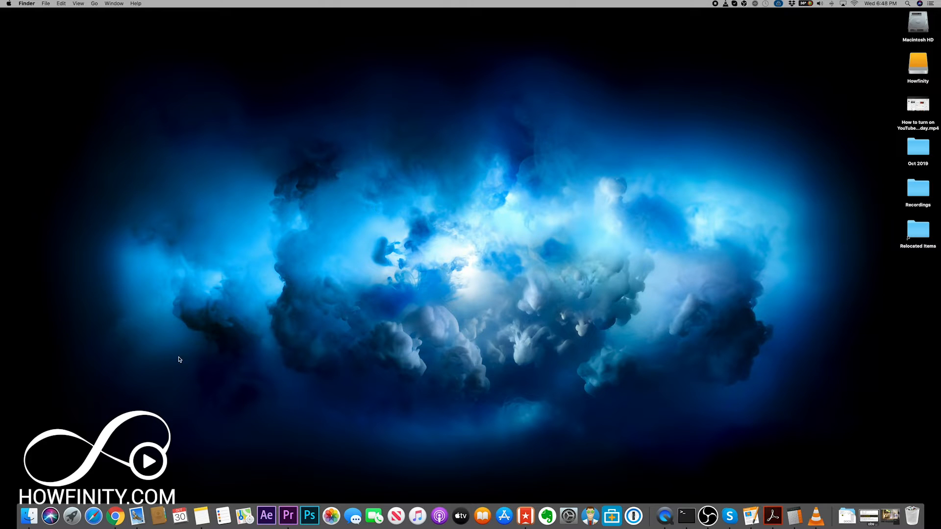
pyautogui.moveTo(192, 475)
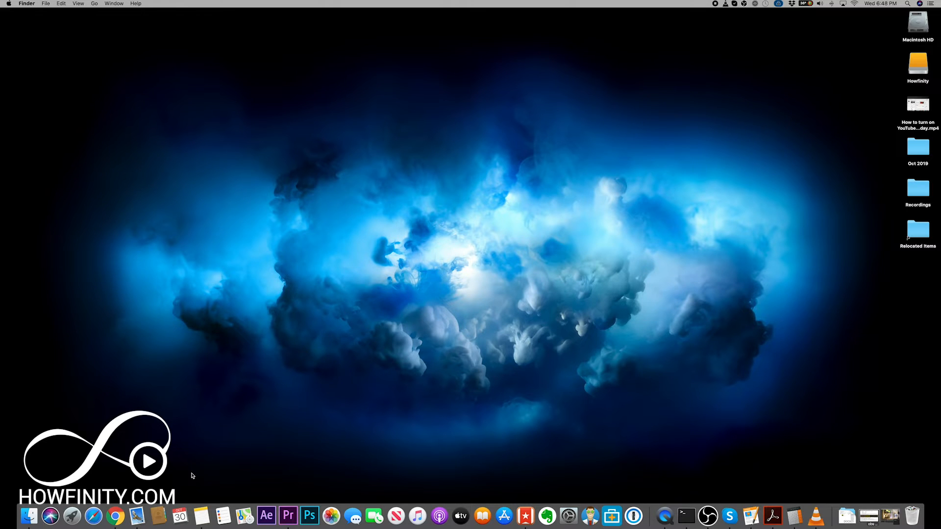
# - Open System Preferences on the Apple ID pane's Overview section
pyautogui.click(8, 4)
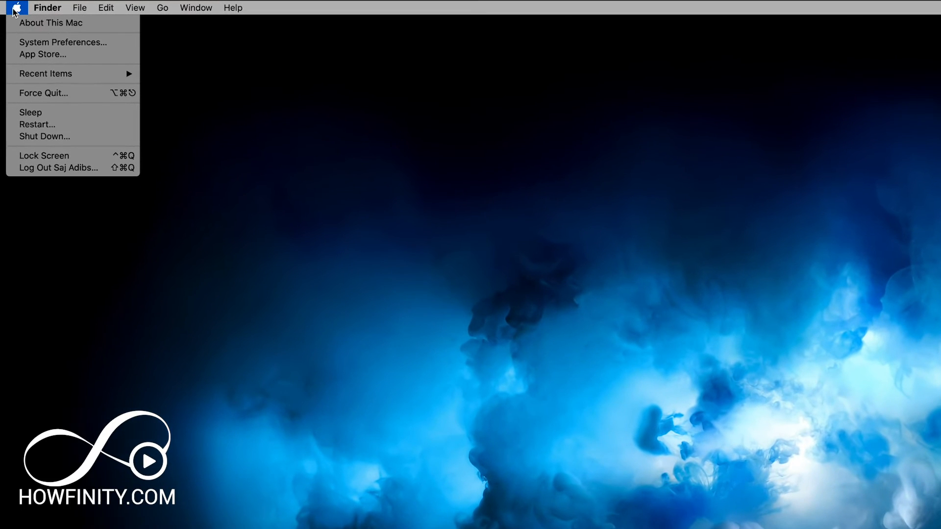
pyautogui.moveTo(63, 42)
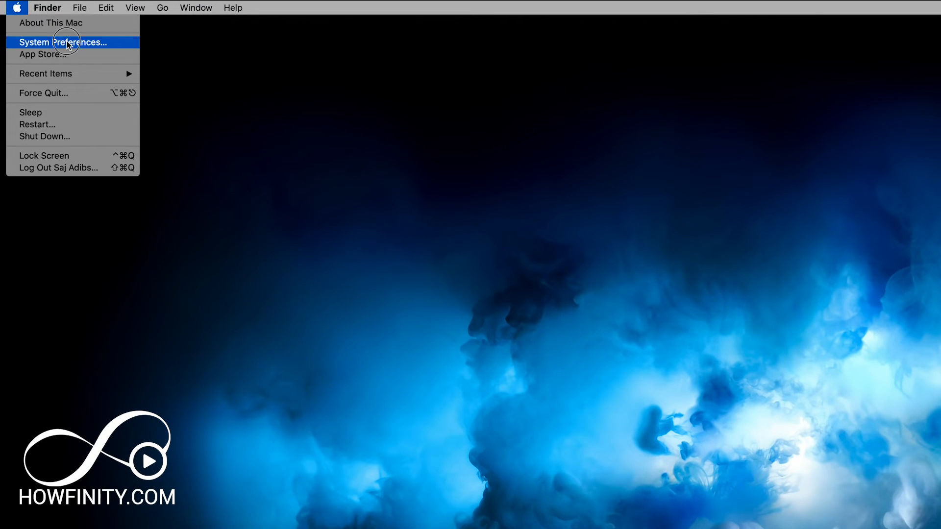
pyautogui.click(62, 42)
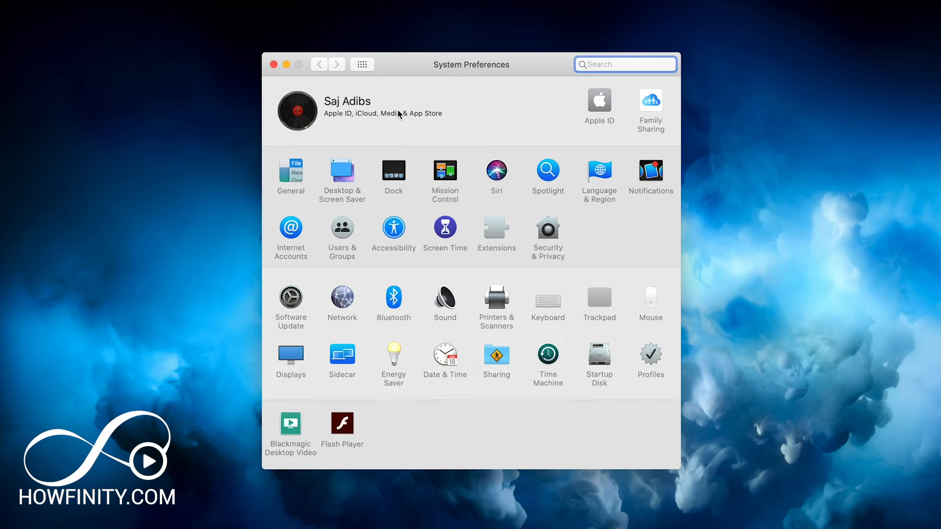
pyautogui.moveTo(600, 112)
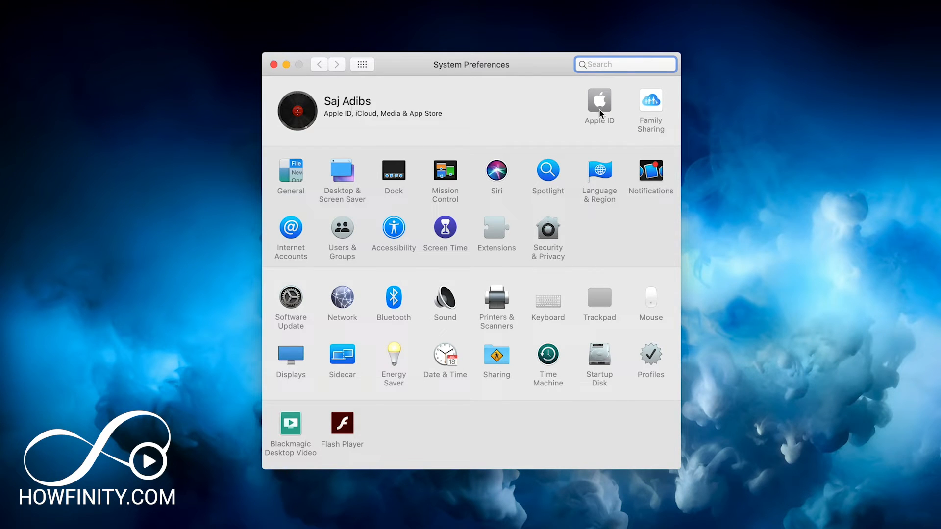
pyautogui.click(599, 101)
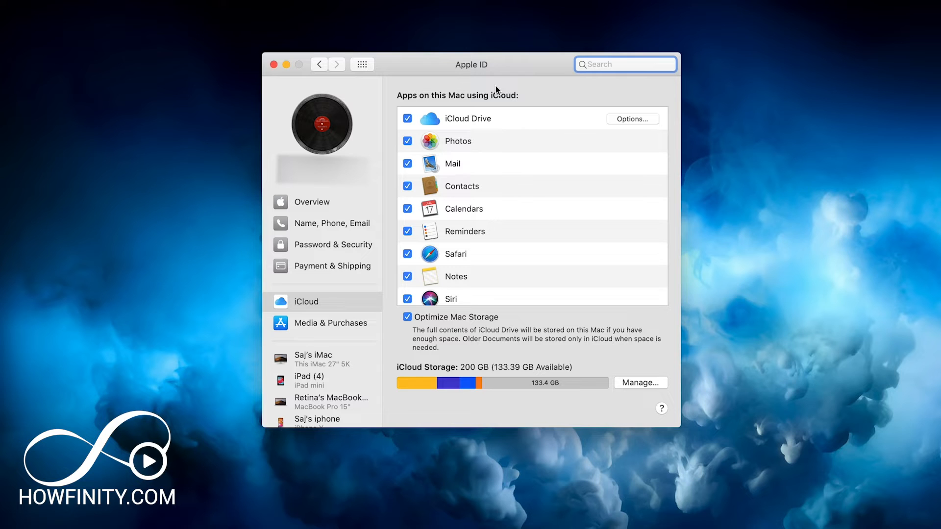
pyautogui.click(311, 201)
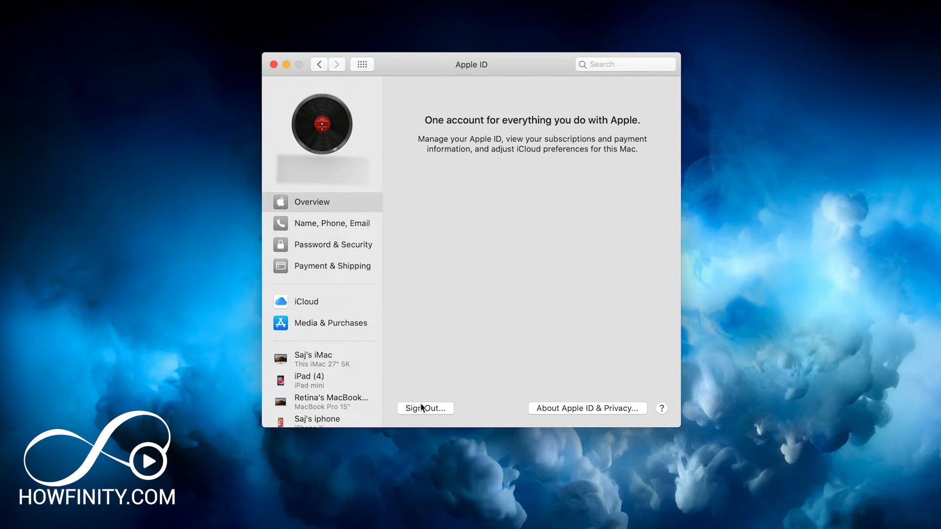
pyautogui.moveTo(407, 428)
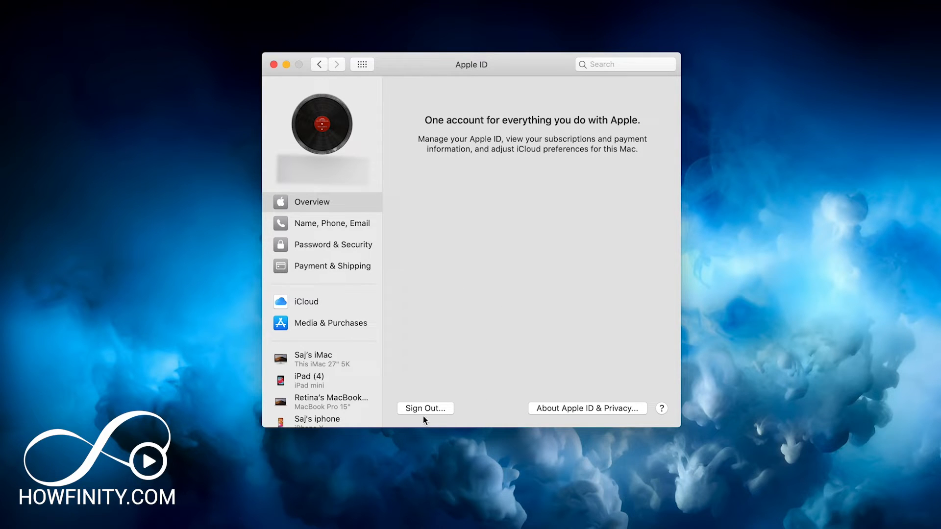
pyautogui.moveTo(431, 411)
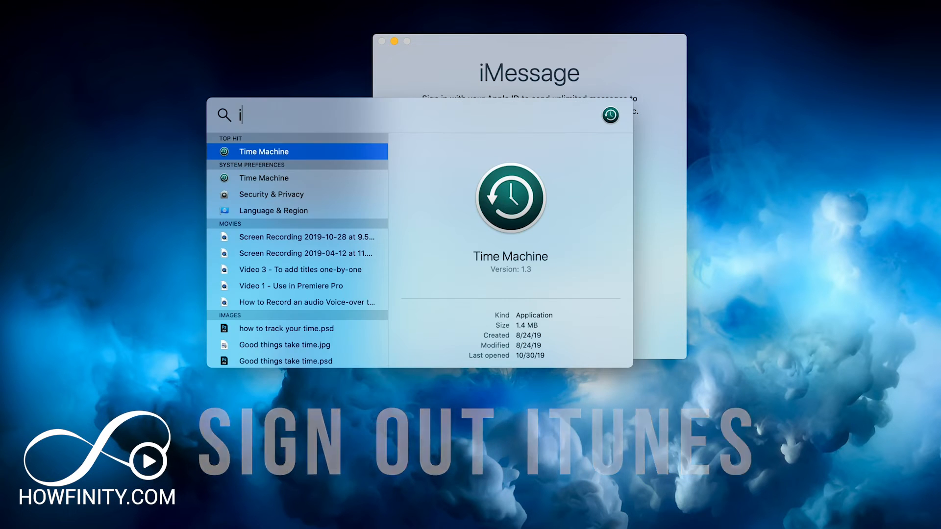
# - Launch iTunes from the Spotlight search results
pyautogui.click(75, 4)
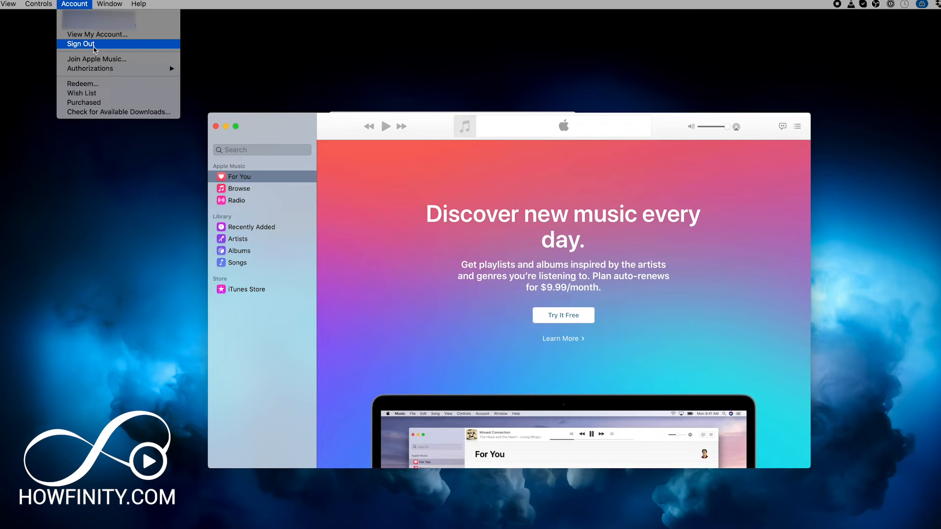
pyautogui.moveTo(188, 173)
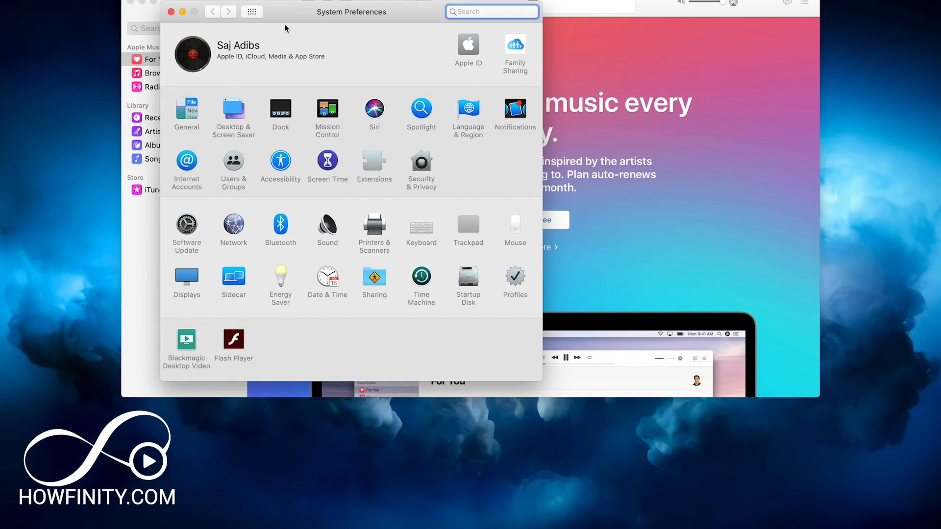
# - Open the Find My Mac options from the Apple ID iCloud section
pyautogui.moveTo(351, 11); pyautogui.dragTo(282, 14)
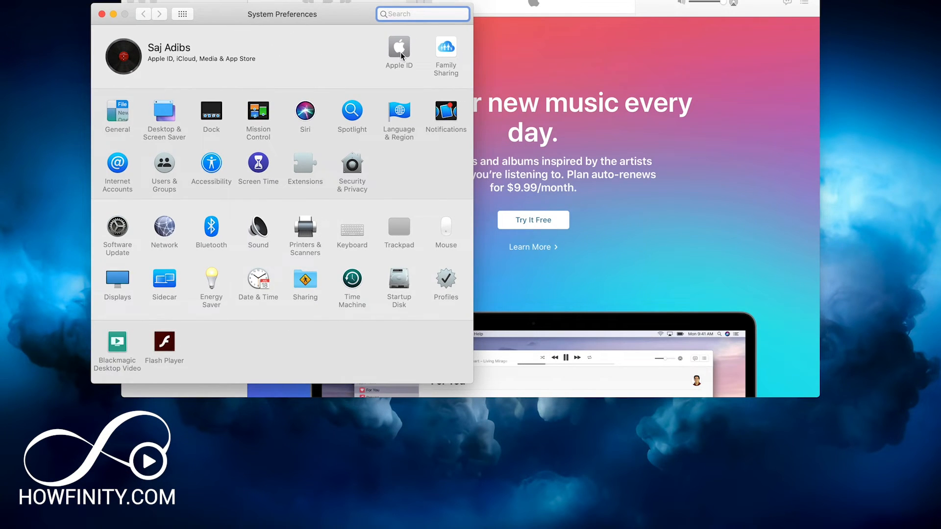
pyautogui.click(398, 51)
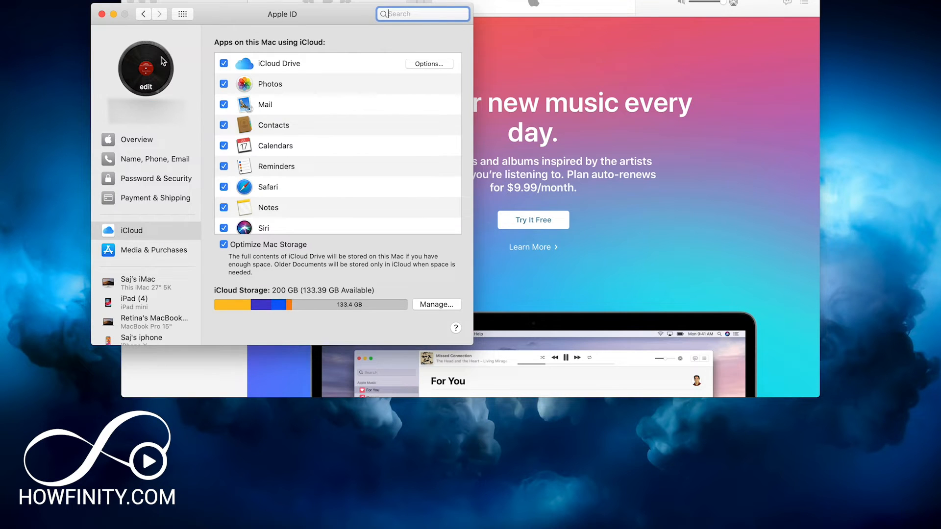
pyautogui.scroll(-3)
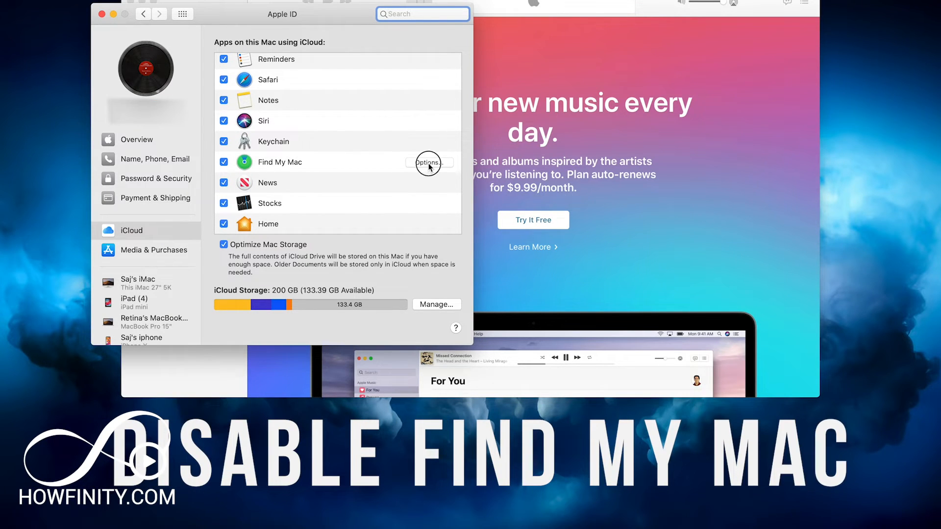
pyautogui.click(427, 162)
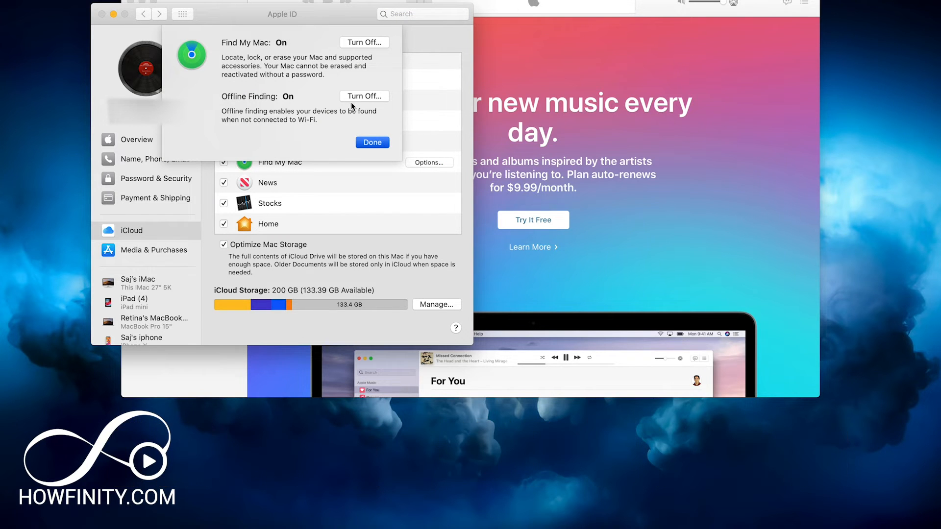
pyautogui.moveTo(358, 107)
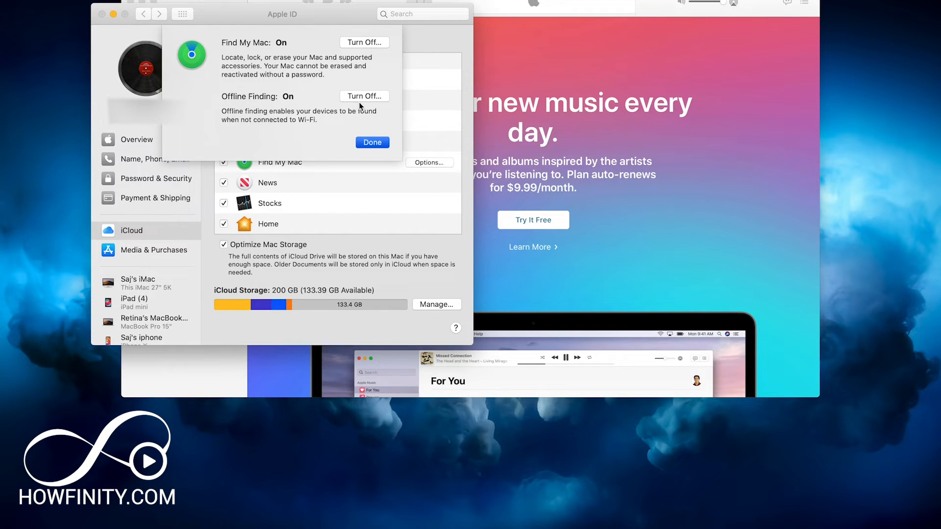
pyautogui.moveTo(402, 58)
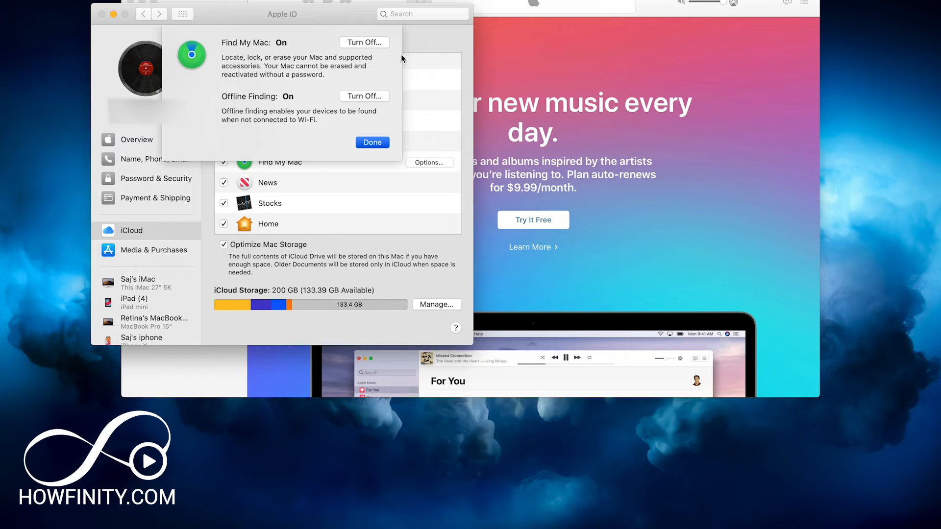
pyautogui.moveTo(241, 142)
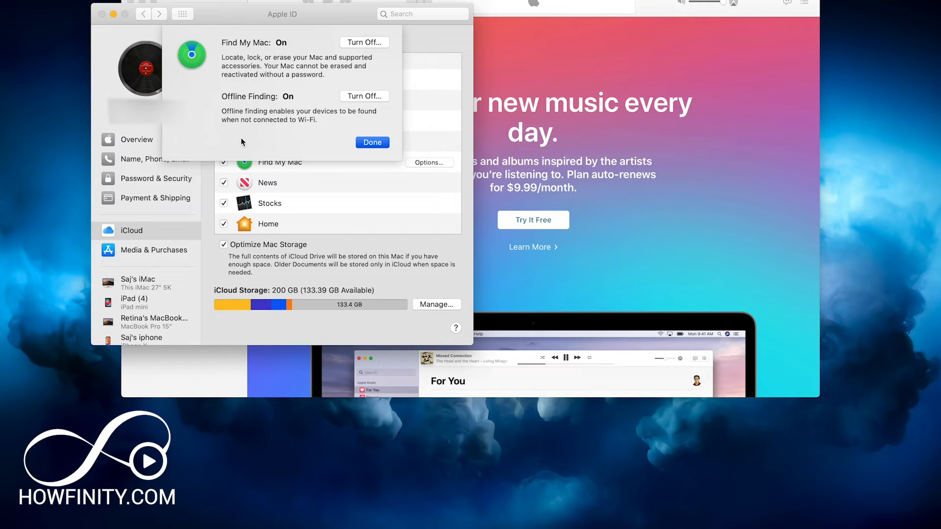
pyautogui.moveTo(321, 187)
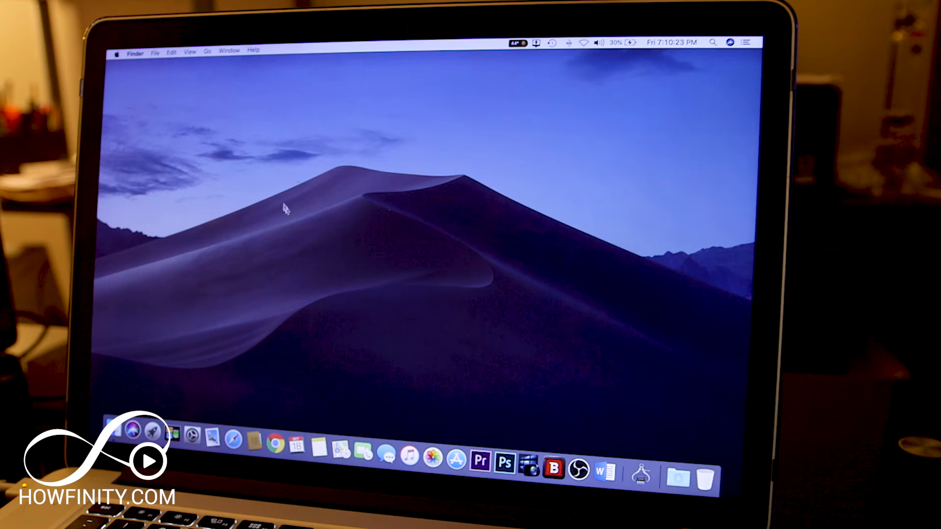
pyautogui.moveTo(282, 200)
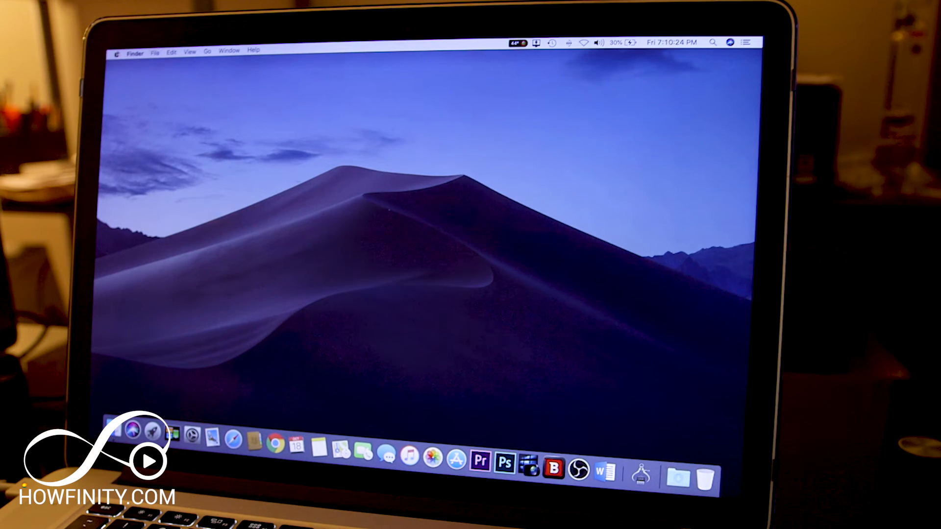
# - Restart the Mac while holding Command+R to boot into Recovery
pyautogui.click(120, 55)
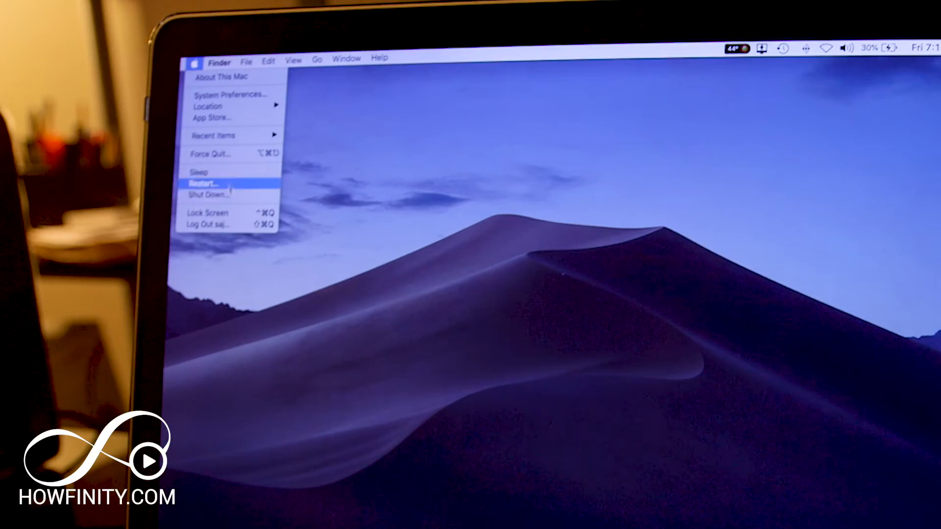
pyautogui.click(201, 182)
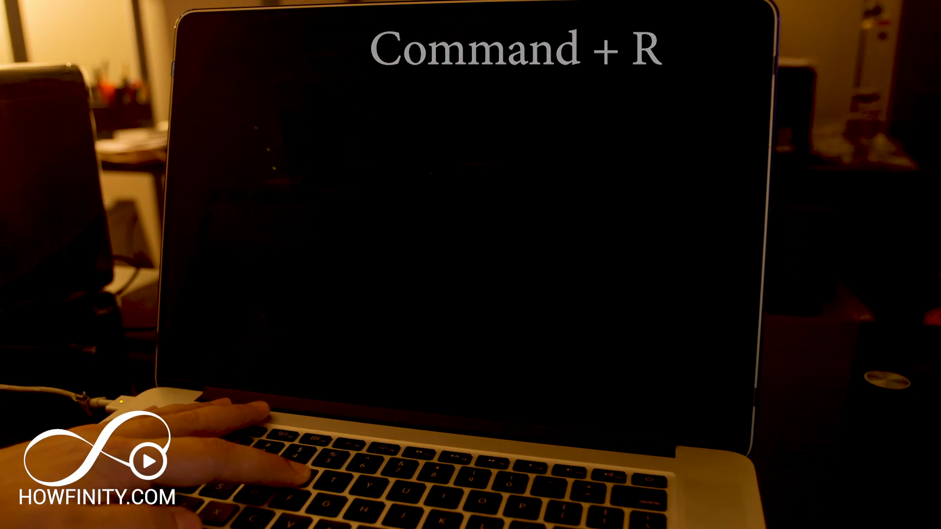
pyautogui.press('cmd+r')
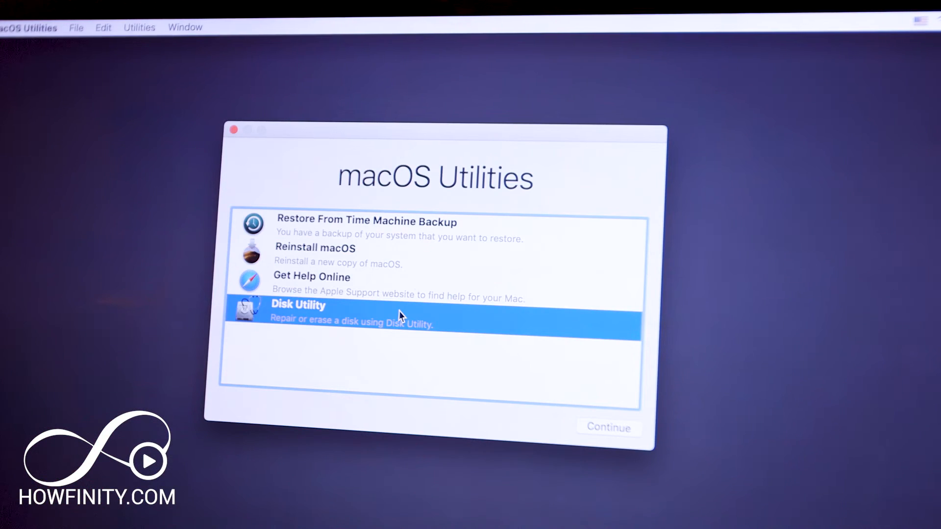
pyautogui.moveTo(406, 319)
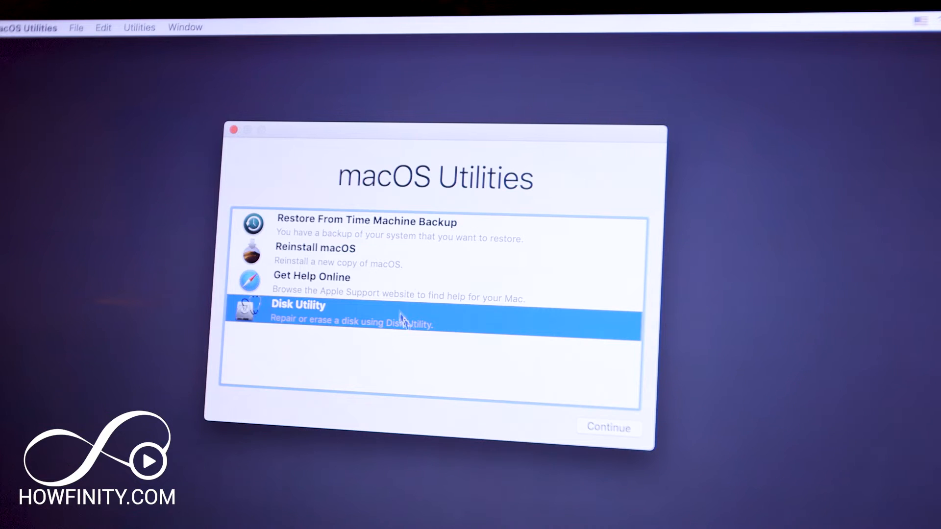
pyautogui.moveTo(609, 426)
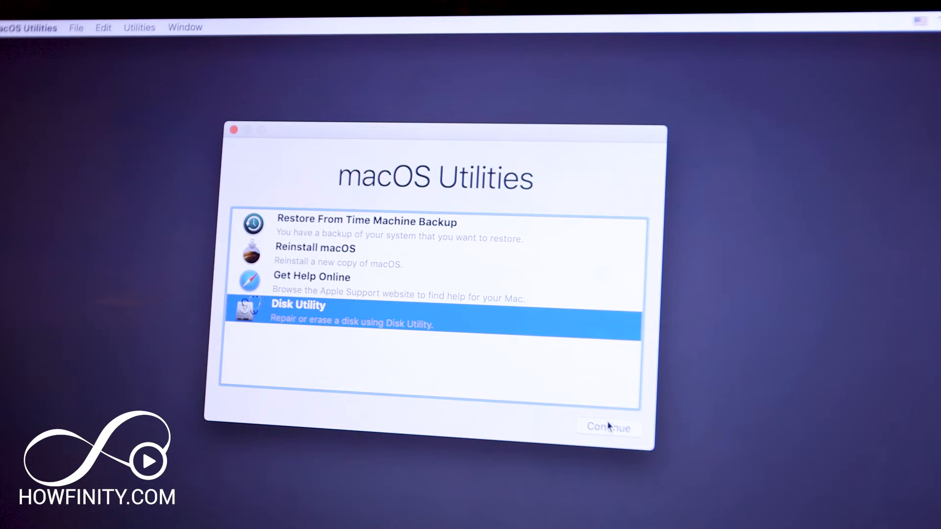
# - Continue into Disk Utility from the macOS Utilities window
pyautogui.click(607, 426)
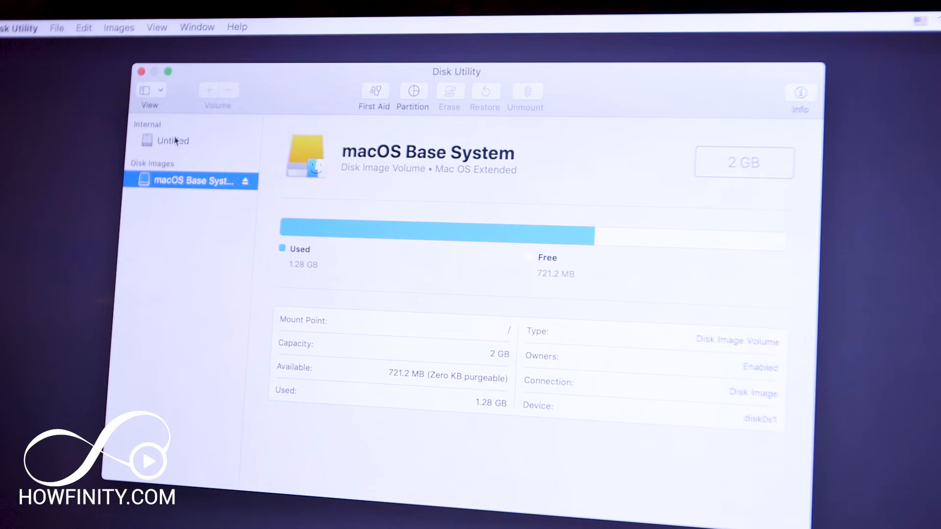
# - Select the internal Untitled volume in the Disk Utility sidebar
pyautogui.click(174, 141)
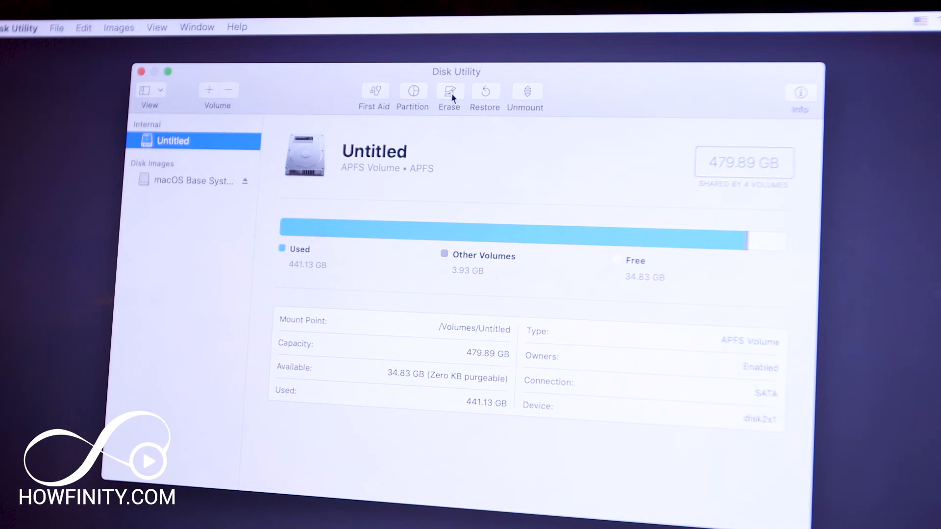
# - Erase the Untitled drive as an APFS volume named 'APPLE SSD'
pyautogui.click(448, 92)
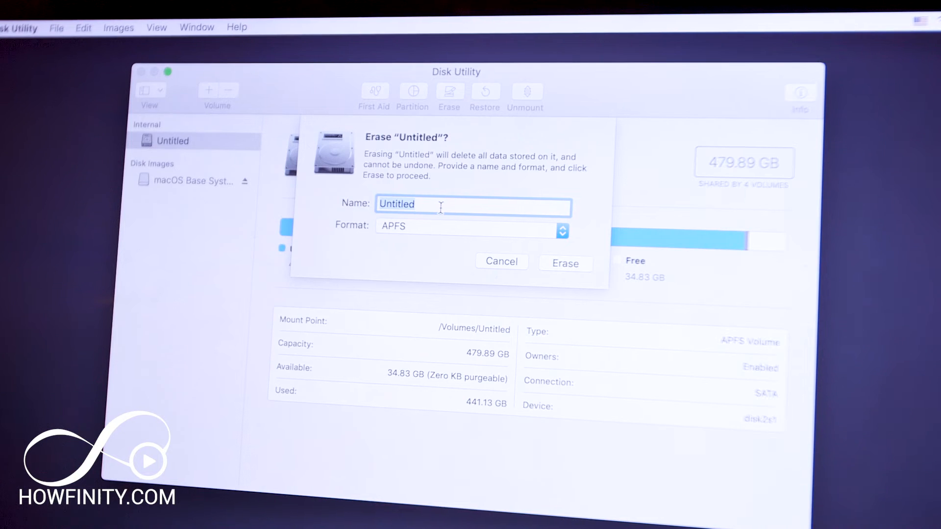
pyautogui.write('Apple S')
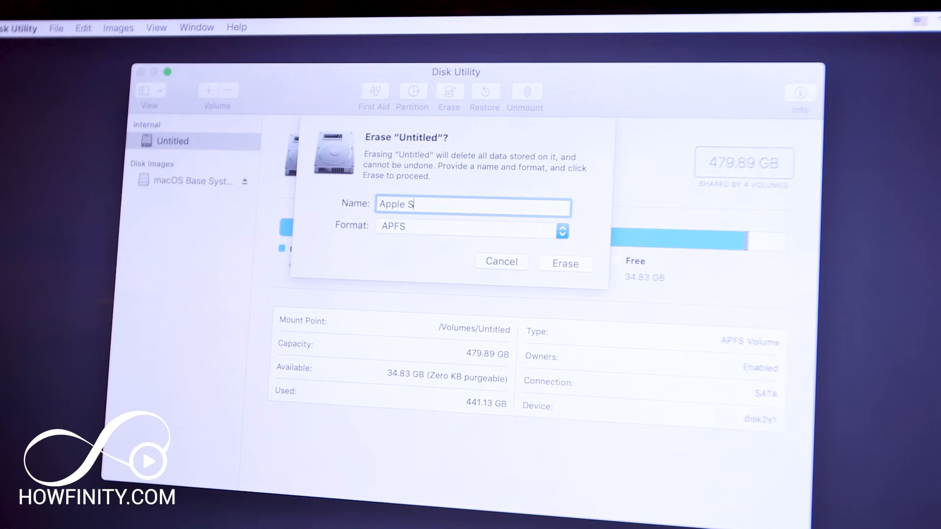
pyautogui.write('SD')
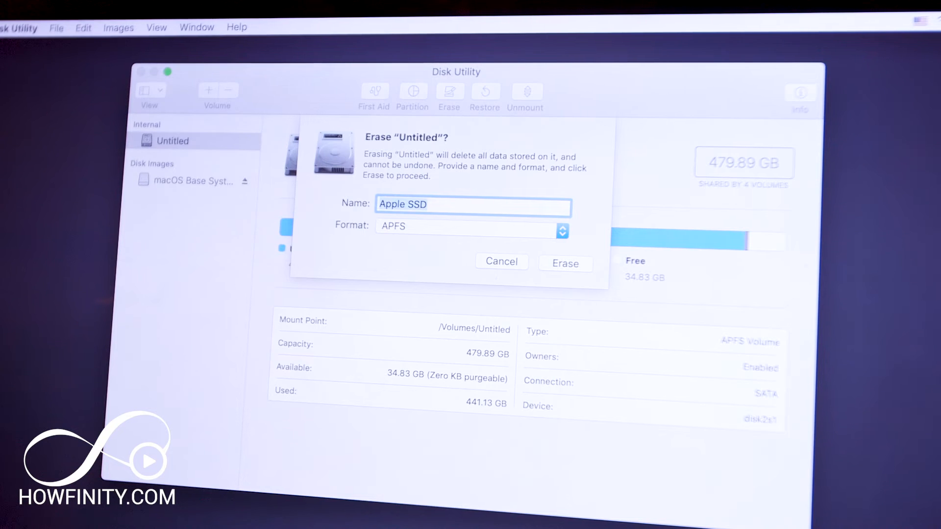
pyautogui.write('APPLE')
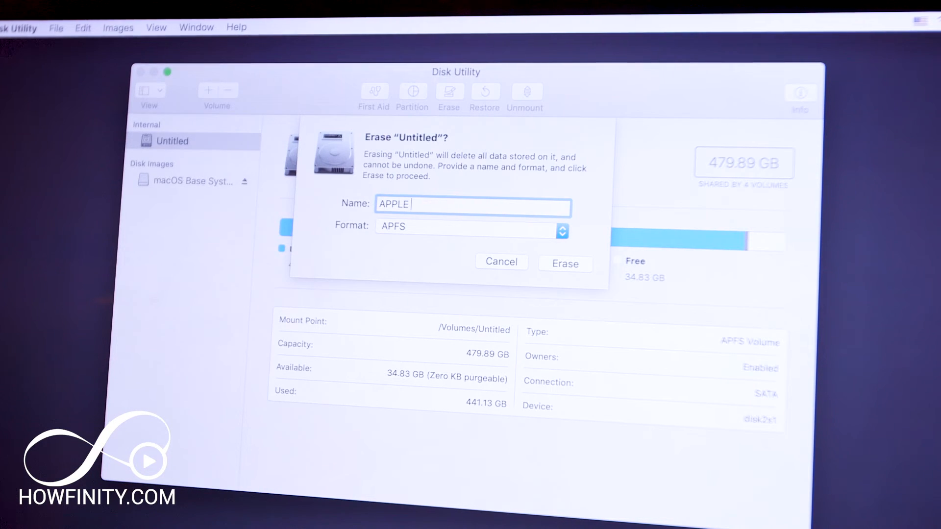
pyautogui.write('SSD')
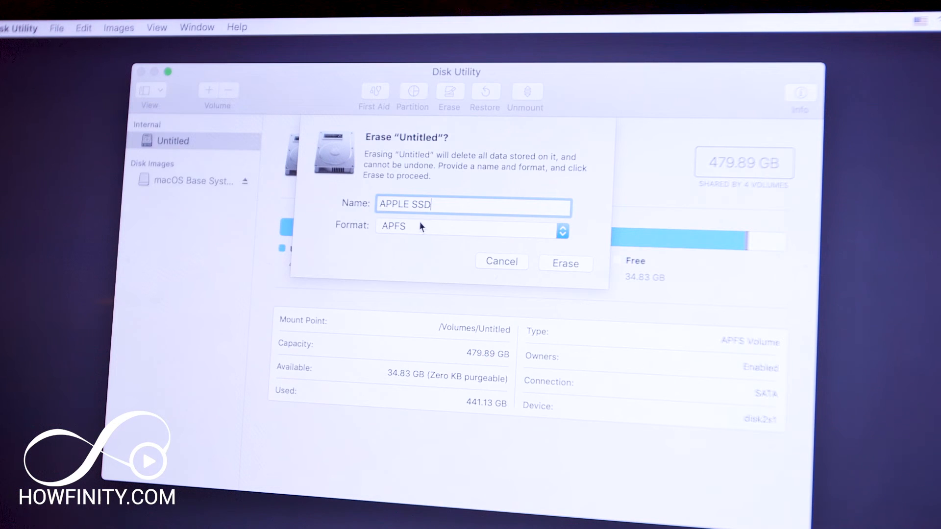
pyautogui.click(565, 263)
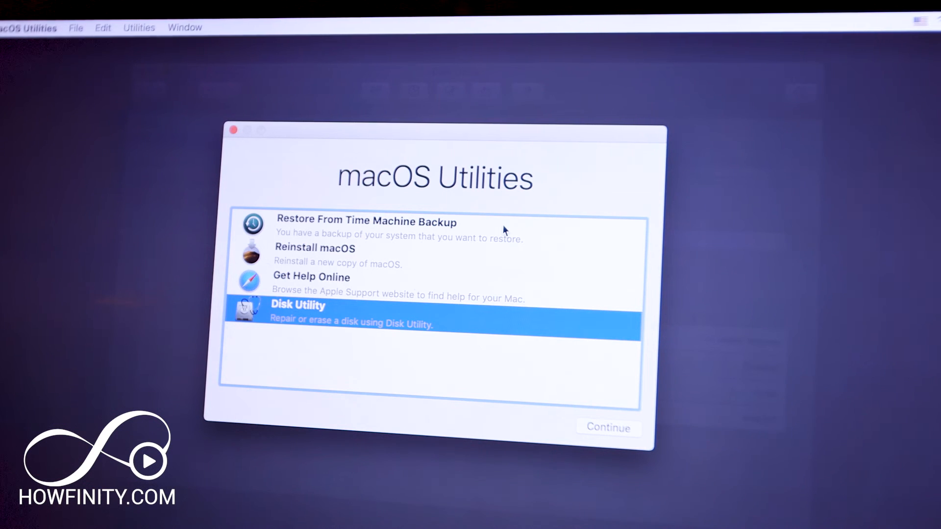
pyautogui.moveTo(370, 262)
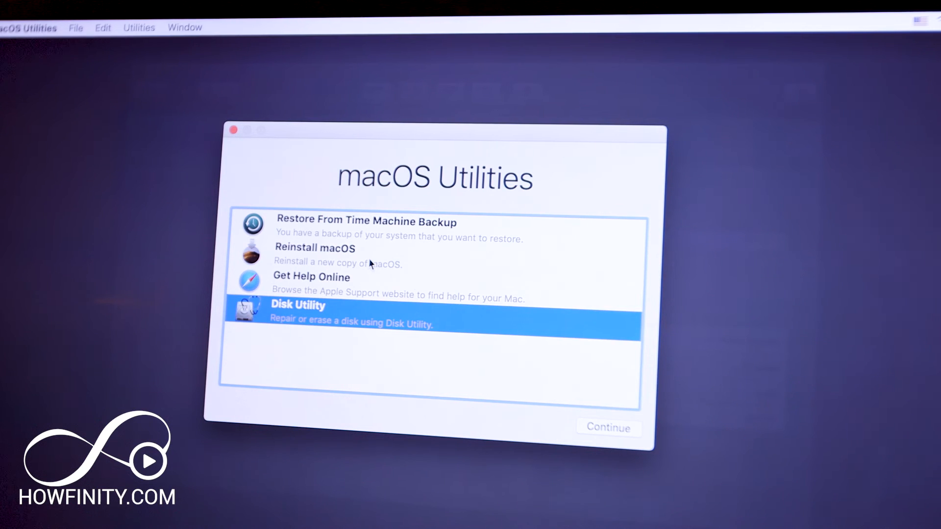
# - Choose Reinstall macOS and continue to the macOS Mojave installer
pyautogui.click(315, 249)
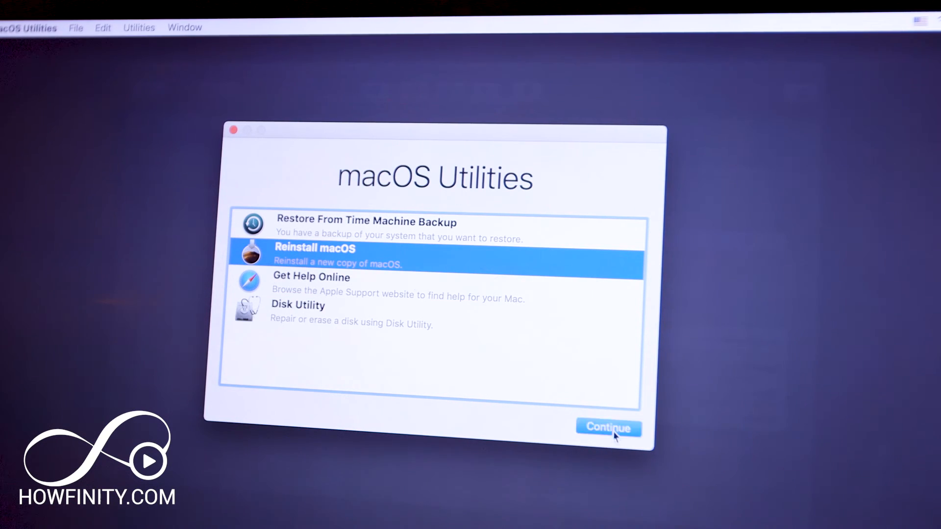
pyautogui.click(607, 428)
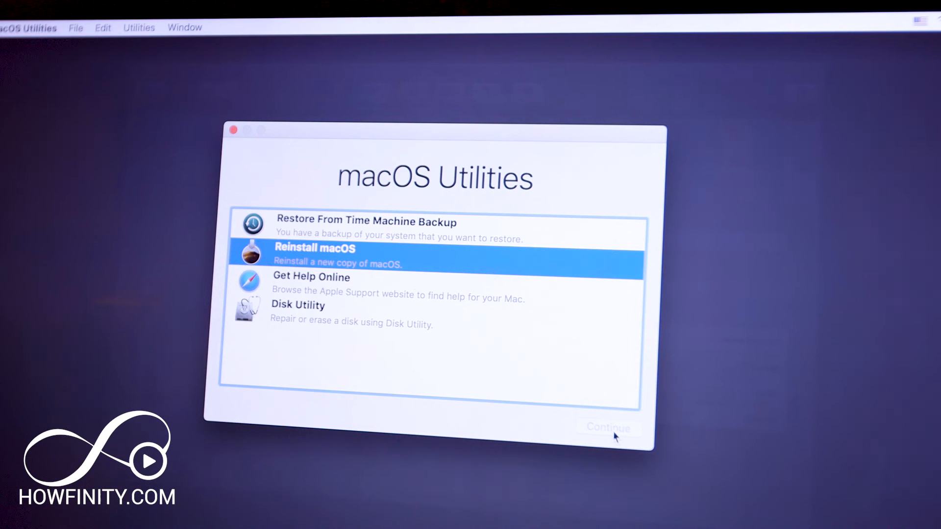
pyautogui.click(607, 427)
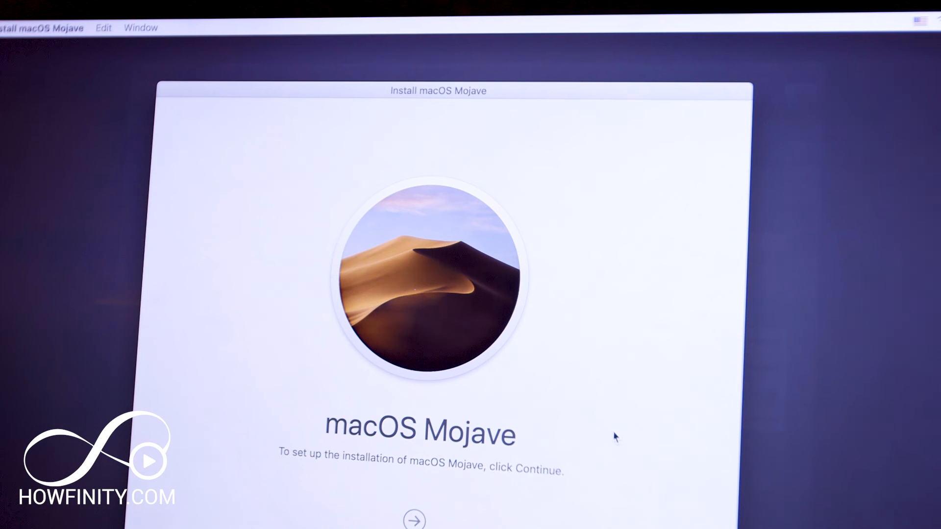
pyautogui.moveTo(327, 94)
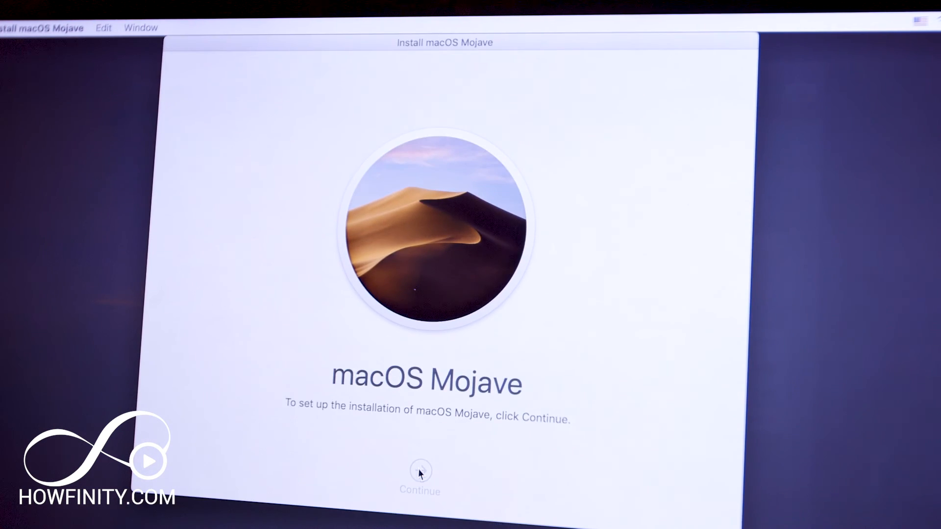
# - Pass the Mojave welcome screen and agree to the software license
pyautogui.click(420, 470)
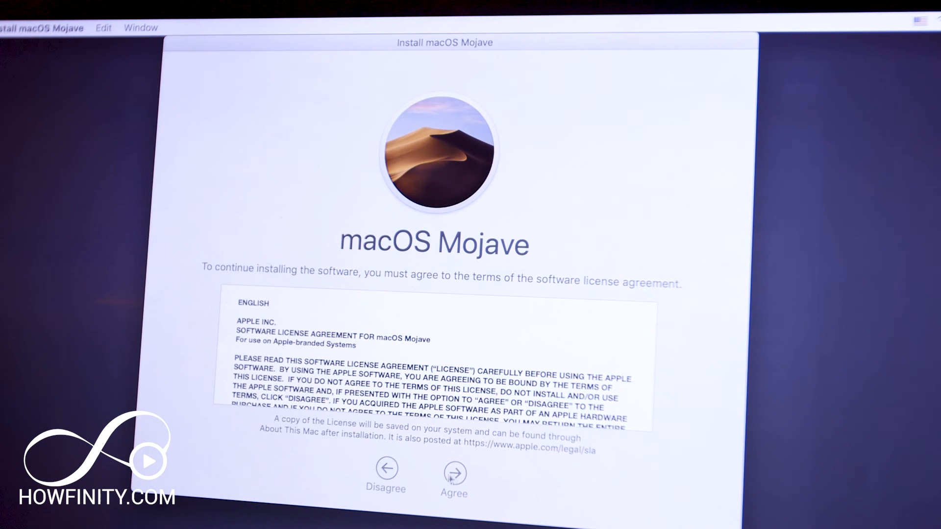
pyautogui.click(454, 473)
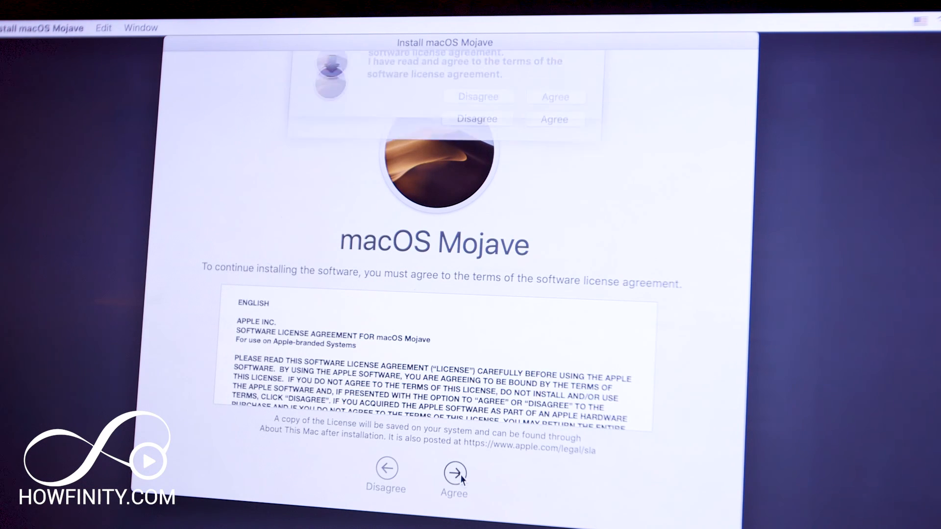
pyautogui.click(454, 478)
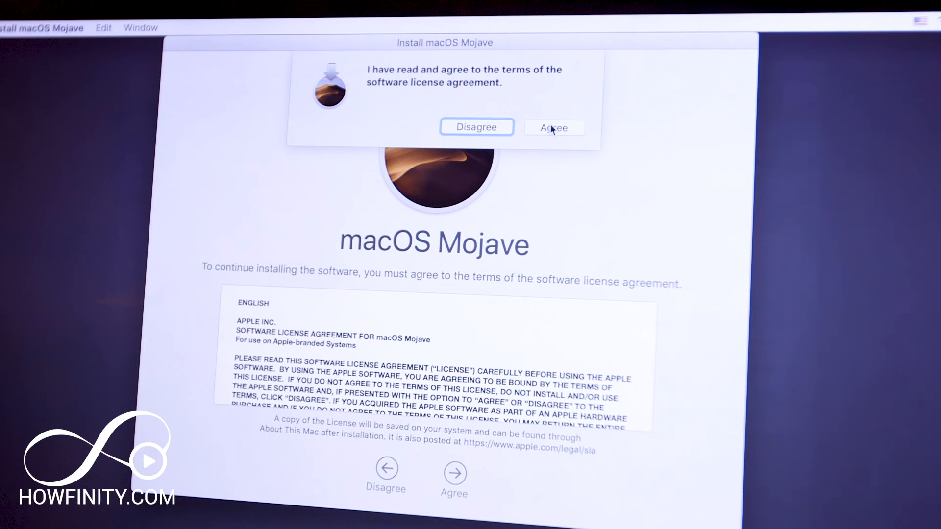
pyautogui.click(553, 127)
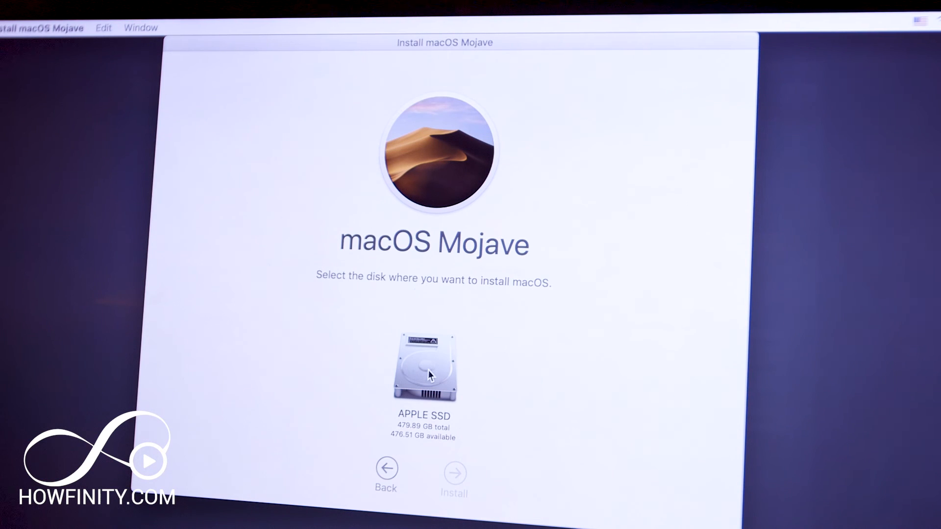
pyautogui.moveTo(443, 451)
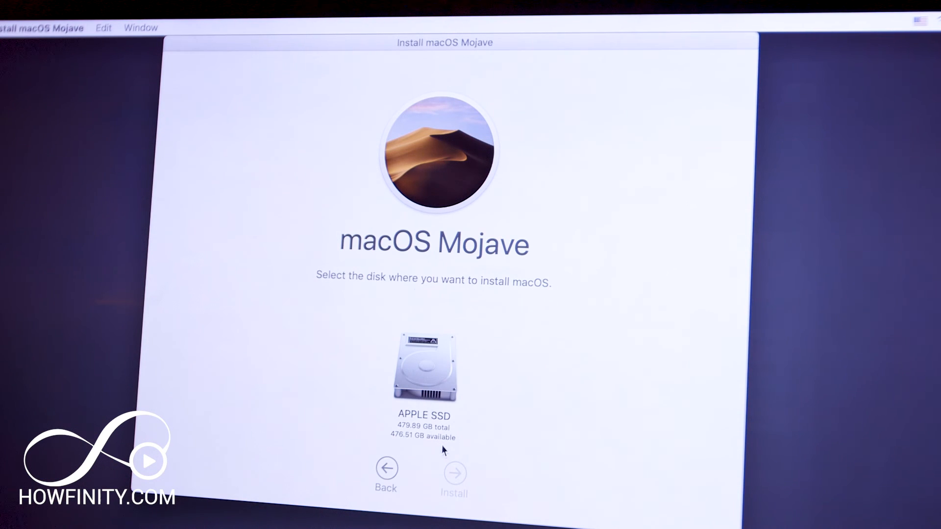
pyautogui.moveTo(444, 445)
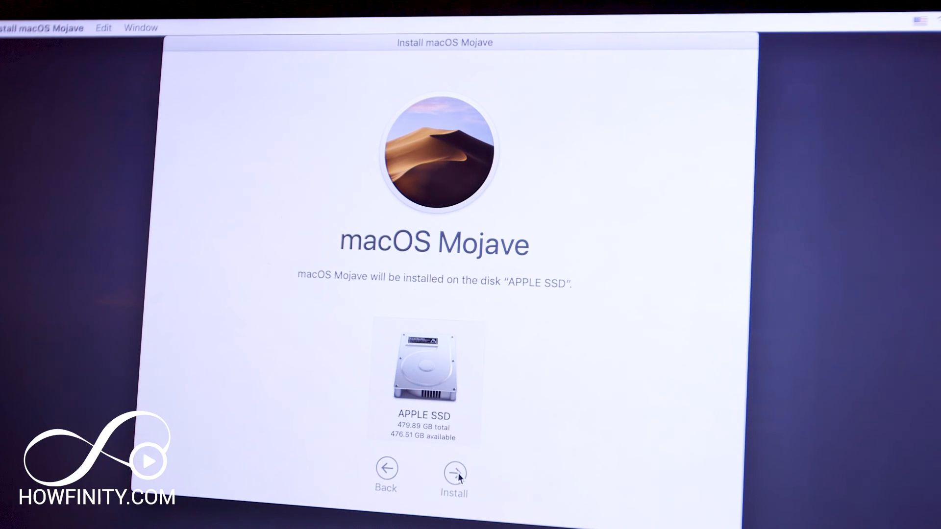
# - Begin installing macOS Mojave onto the APPLE SSD disk, about 18 minutes remaining
pyautogui.click(454, 472)
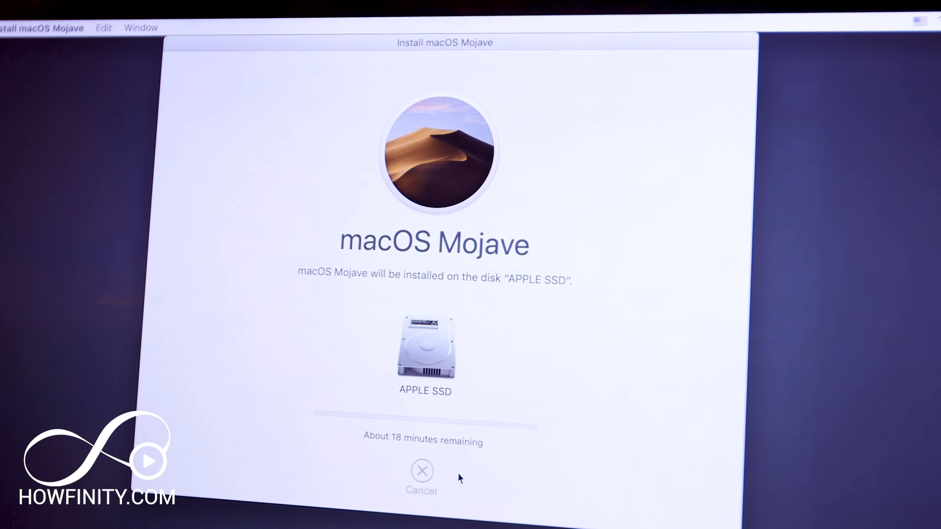